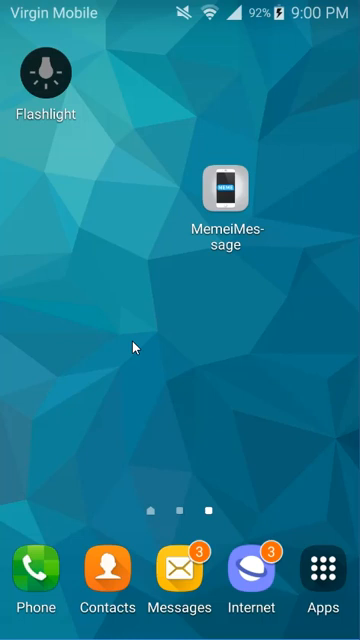
mouse_move(176, 396)
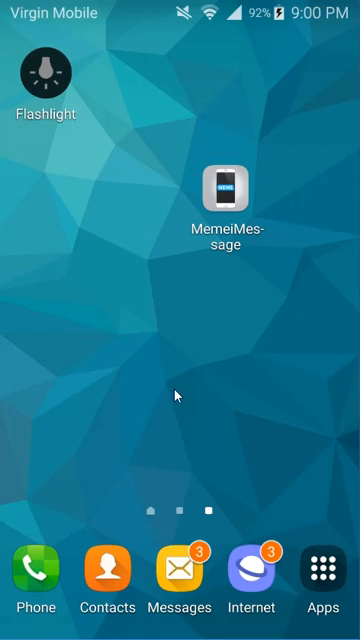
mouse_move(193, 396)
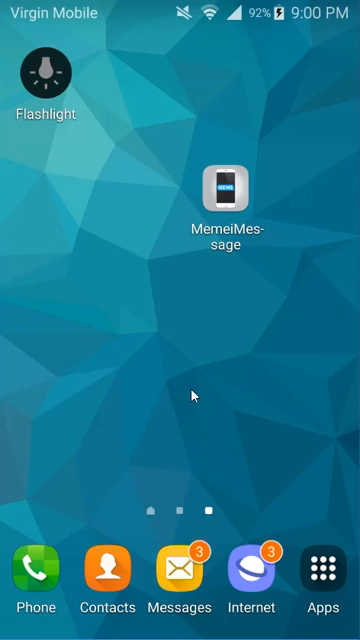
mouse_move(266, 396)
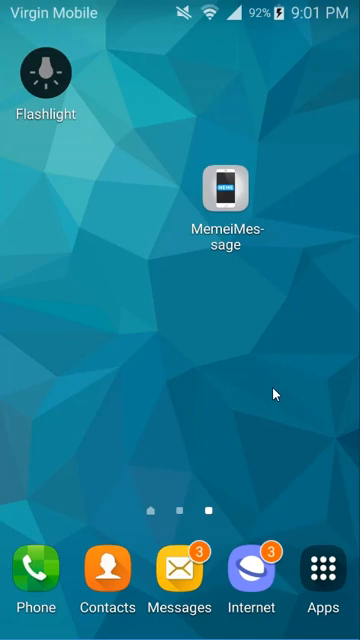
mouse_move(232, 423)
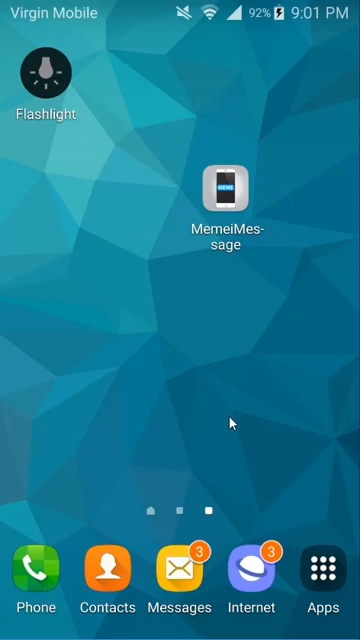
mouse_move(249, 303)
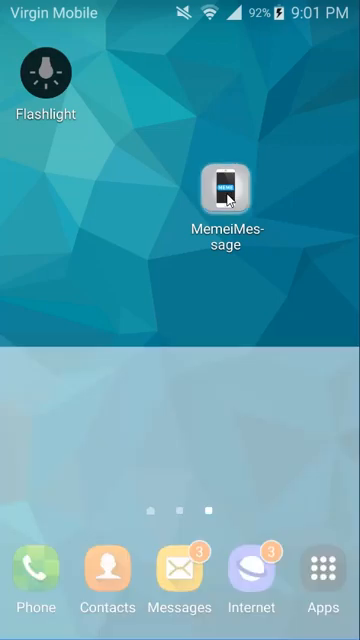
Launch MemeiMessage and let it load to its update announcement about social media login
left_click(223, 188)
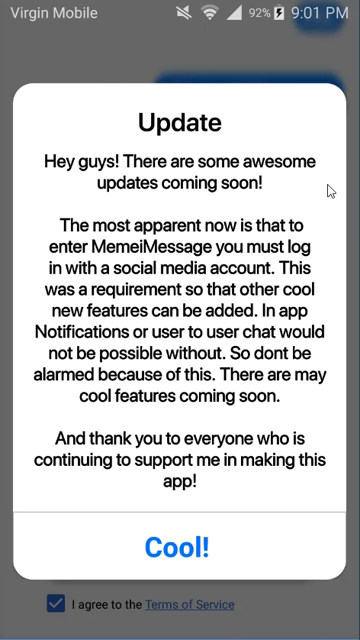
mouse_move(255, 592)
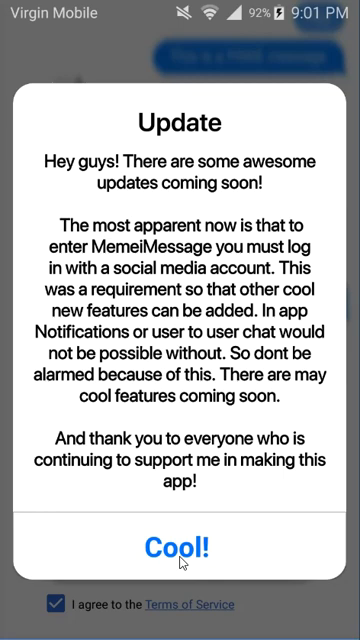
Dismiss the update notice with 'Cool!' to reveal the Google, Facebook and Twitter sign-in options
left_click(178, 547)
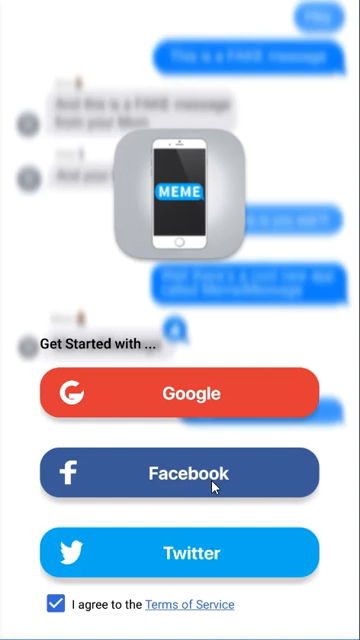
mouse_move(189, 574)
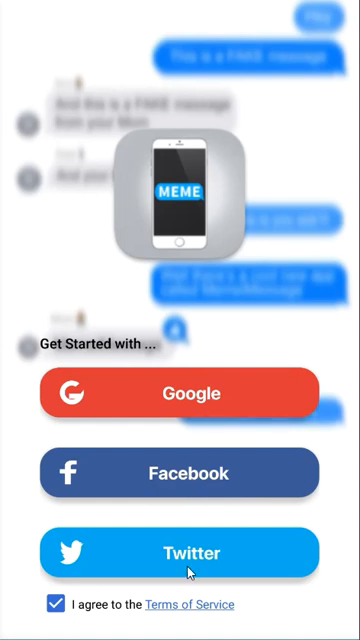
mouse_move(203, 483)
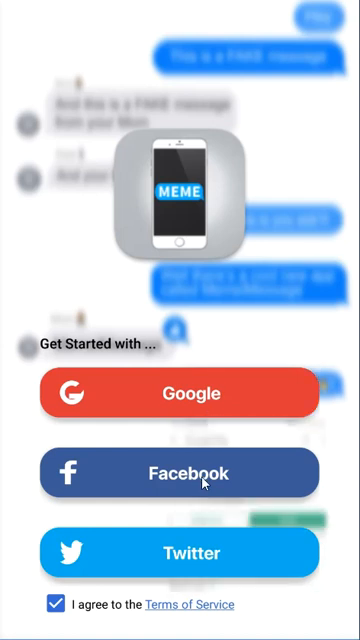
mouse_move(208, 490)
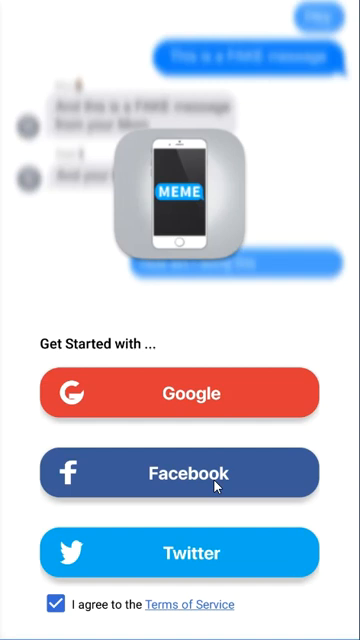
mouse_move(240, 551)
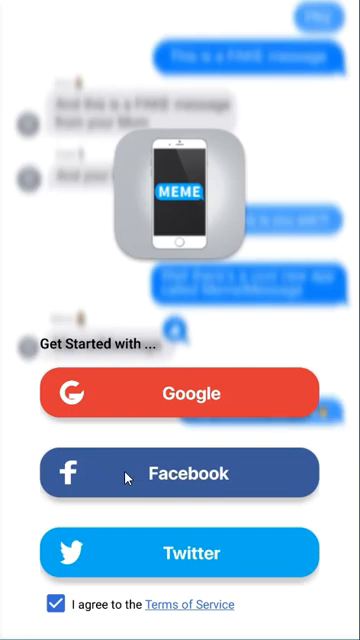
Choose Facebook sign-in and continue as the previously logged-in MemeiMessage user
left_click(180, 474)
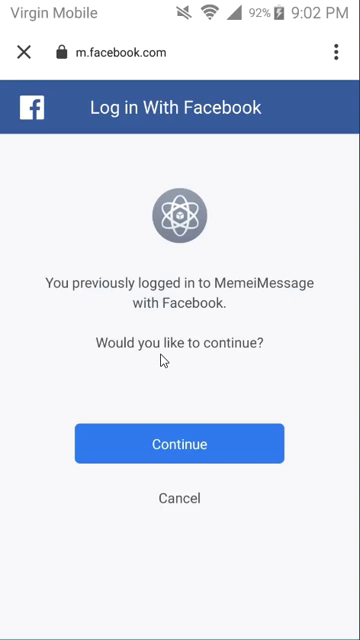
mouse_move(180, 458)
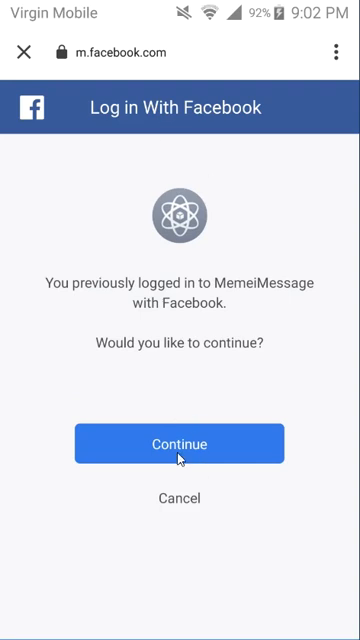
left_click(180, 444)
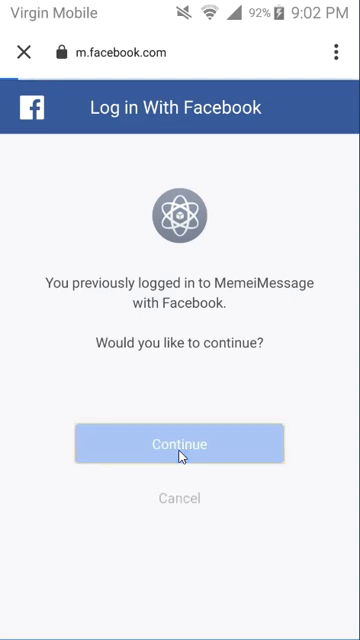
left_click(180, 444)
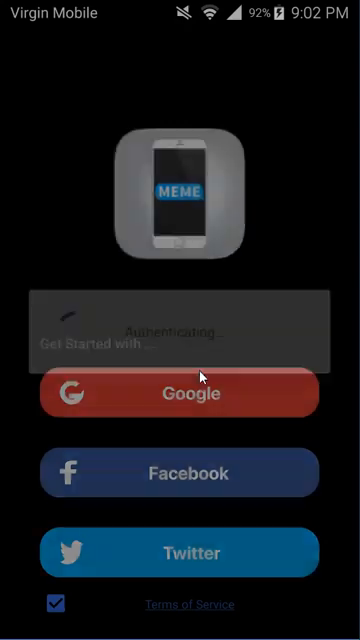
Finish the Facebook login and land on the Messages list with the Create a Chat tip
left_click(180, 394)
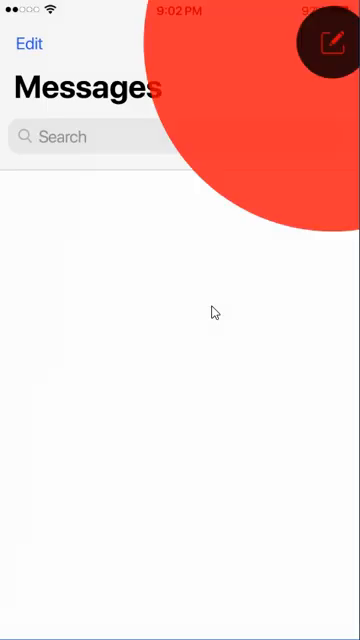
left_click(330, 42)
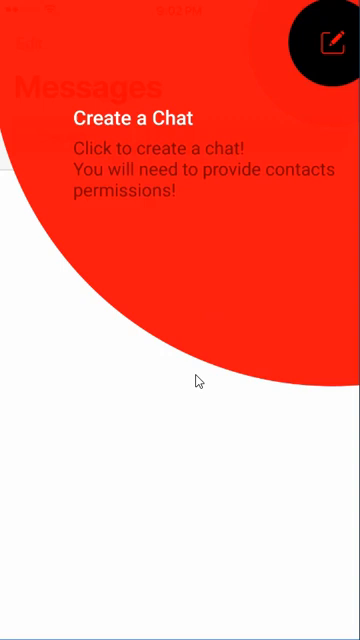
mouse_move(173, 388)
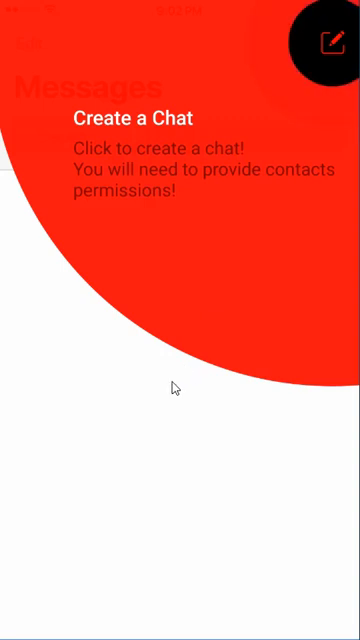
mouse_move(262, 175)
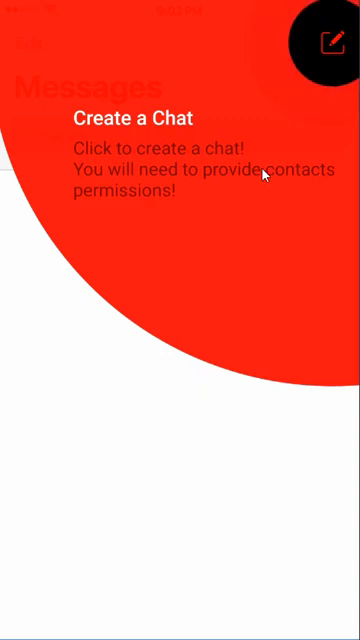
mouse_move(210, 338)
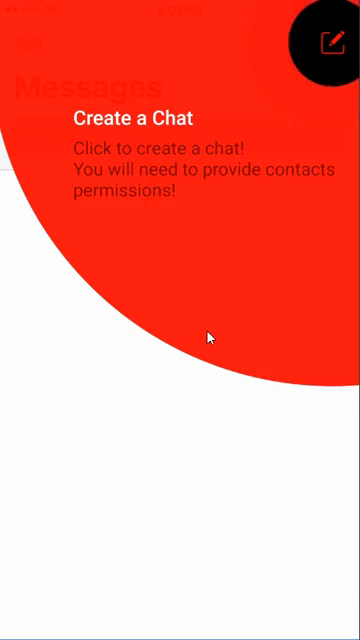
mouse_move(185, 428)
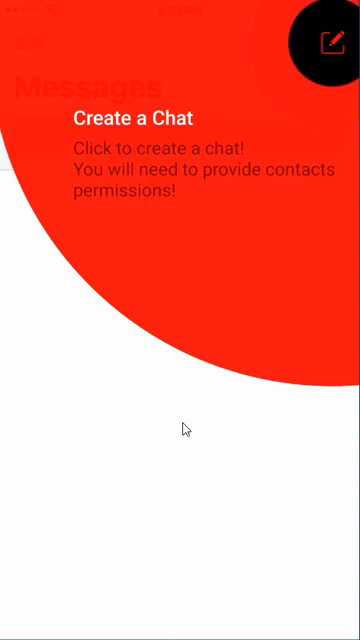
mouse_move(163, 587)
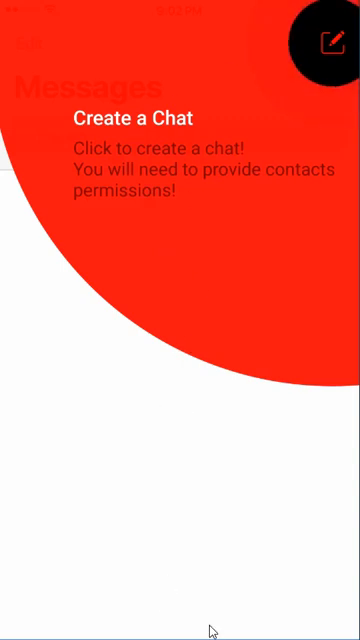
mouse_move(177, 410)
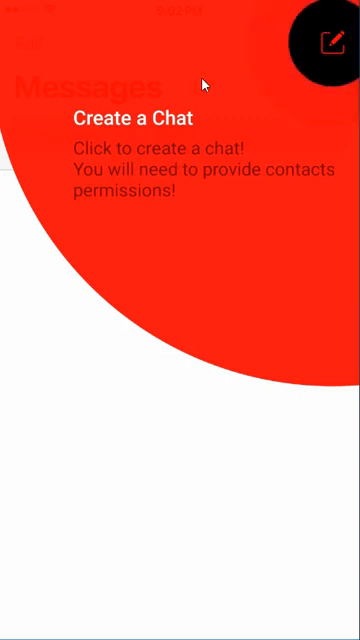
mouse_move(83, 200)
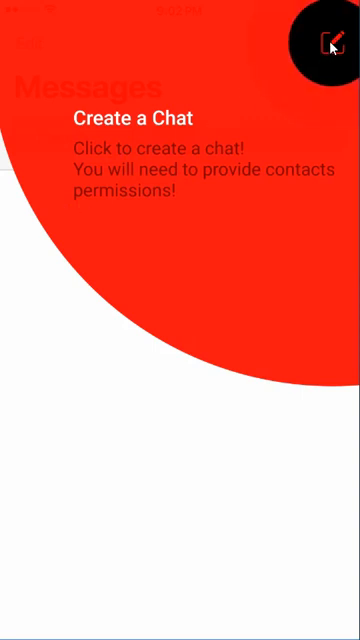
Dismiss the Create a Chat tip, leaving the empty Messages list with search
left_click(325, 42)
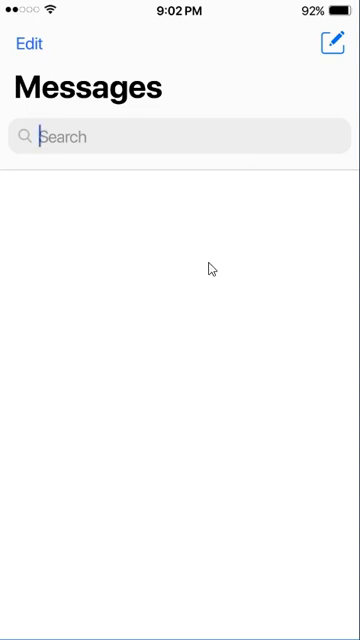
Expand the compose menu showing New Chat, Chat-Bot Talk, Videos, Dark Mode, Subscriptions and Help
left_click(333, 44)
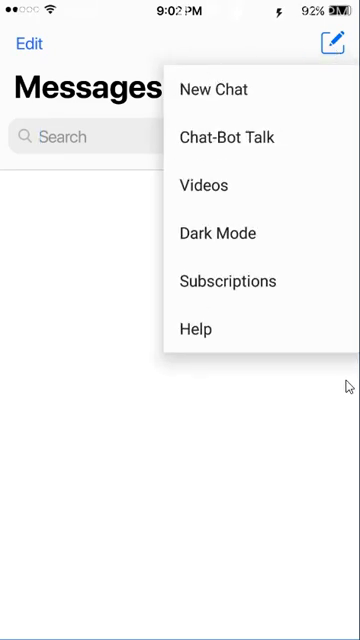
mouse_move(210, 175)
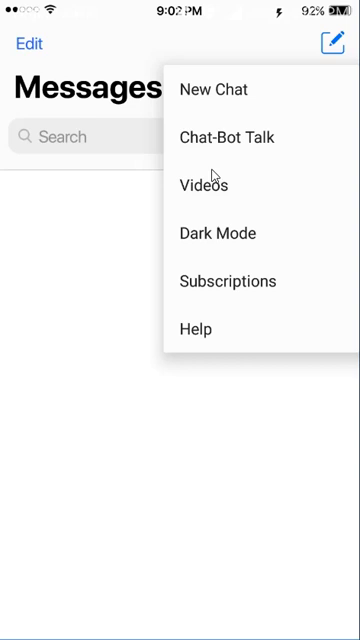
mouse_move(210, 100)
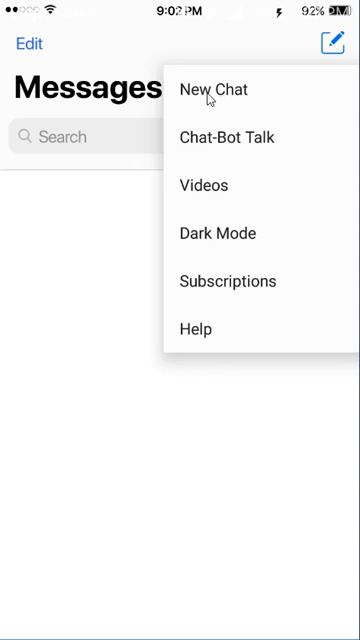
mouse_move(241, 93)
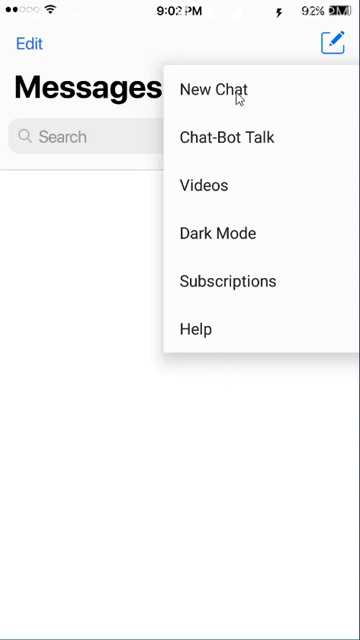
mouse_move(256, 145)
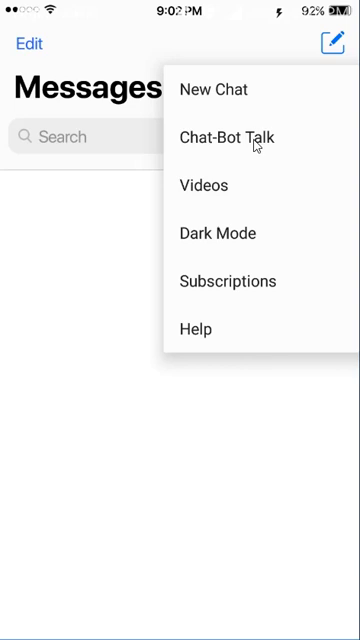
mouse_move(207, 199)
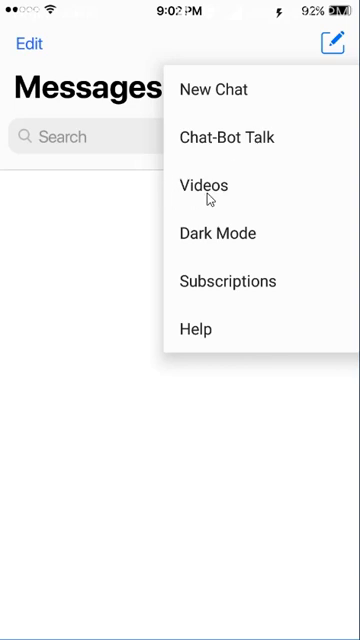
mouse_move(203, 187)
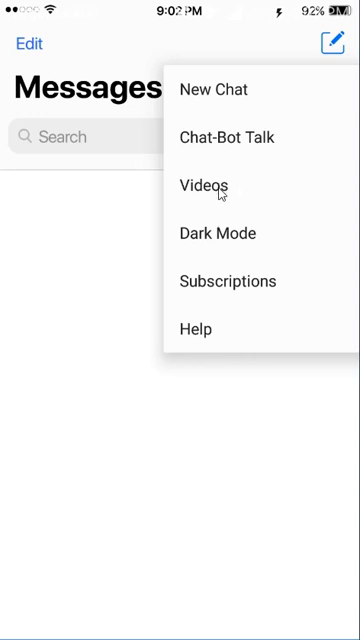
mouse_move(224, 239)
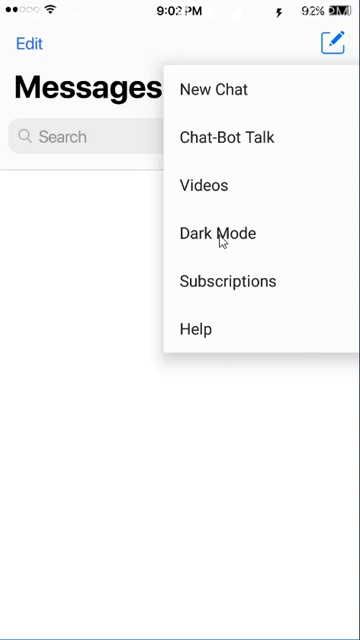
mouse_move(224, 268)
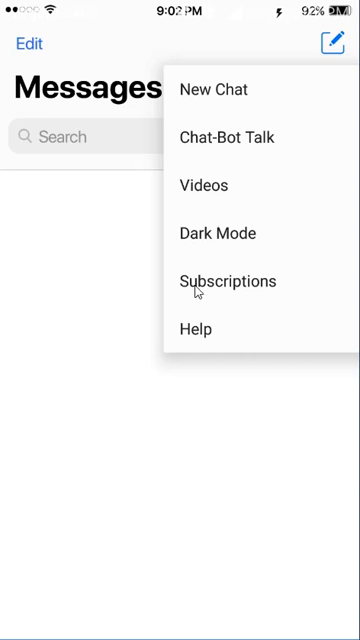
mouse_move(251, 295)
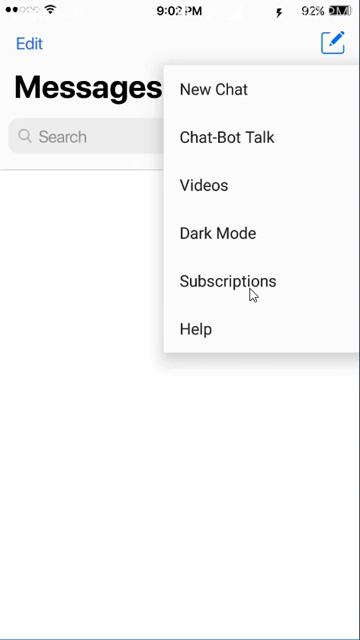
mouse_move(227, 240)
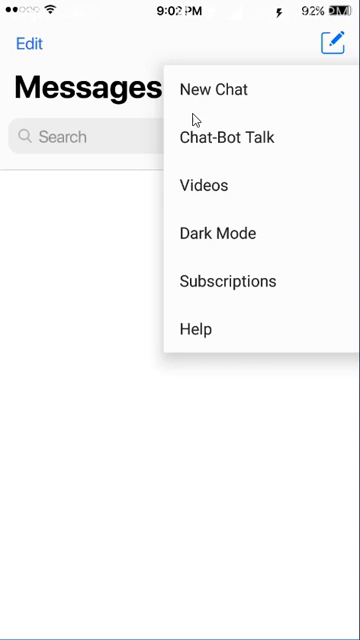
mouse_move(205, 328)
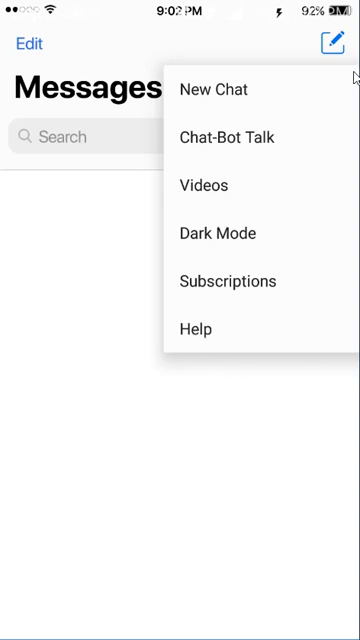
mouse_move(200, 338)
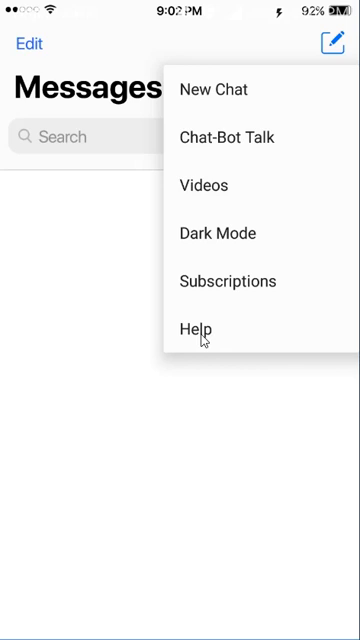
mouse_move(204, 330)
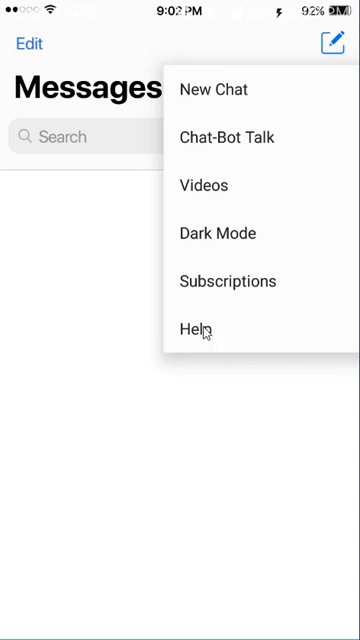